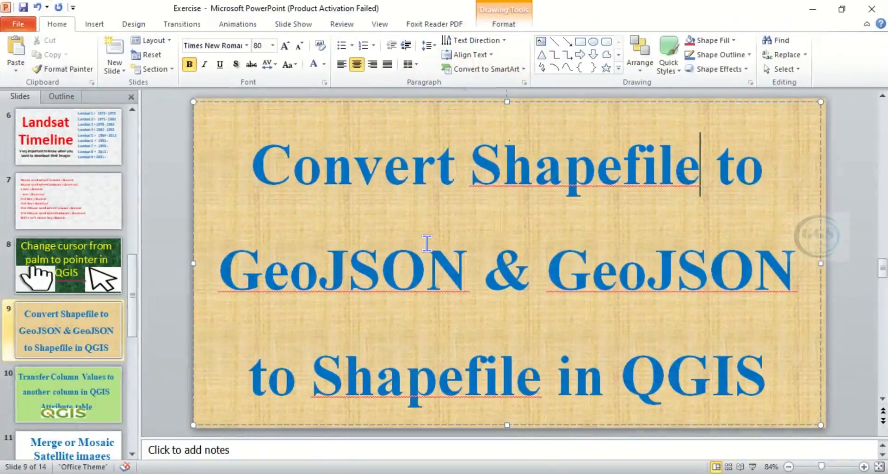
mouse_move(446, 241)
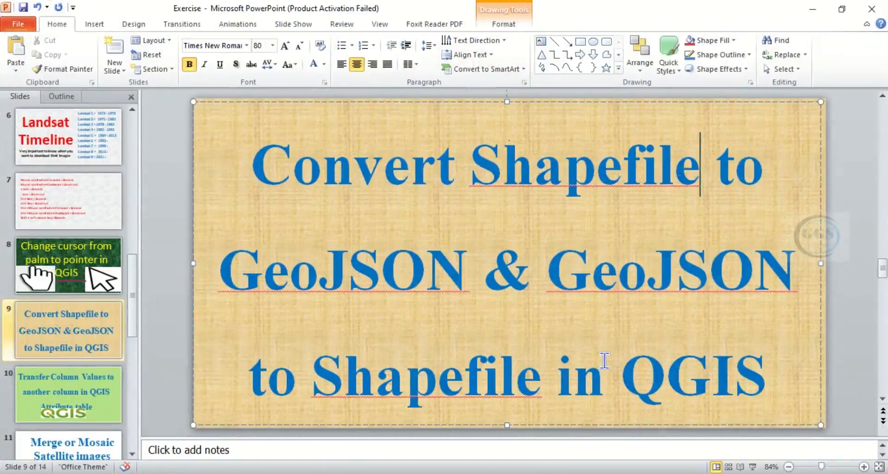
mouse_move(531, 179)
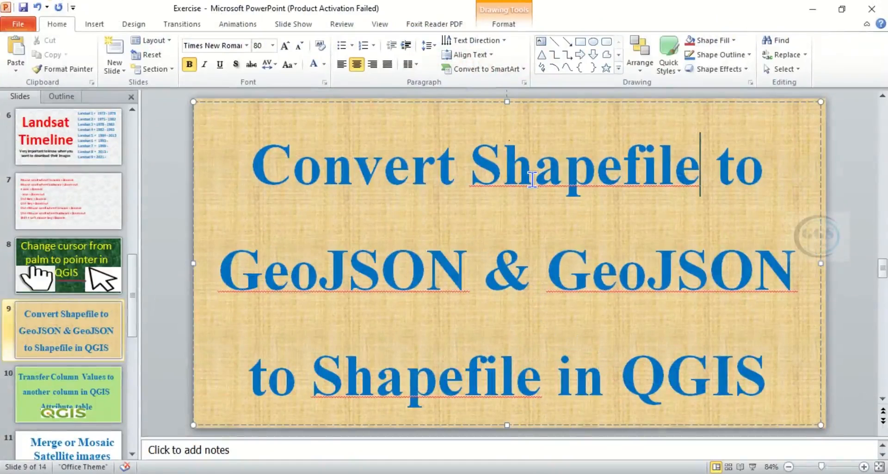
Switch from the PowerPoint title slide to the Word Shapefile vs GeoJSON comparison document.
double_click(584, 164)
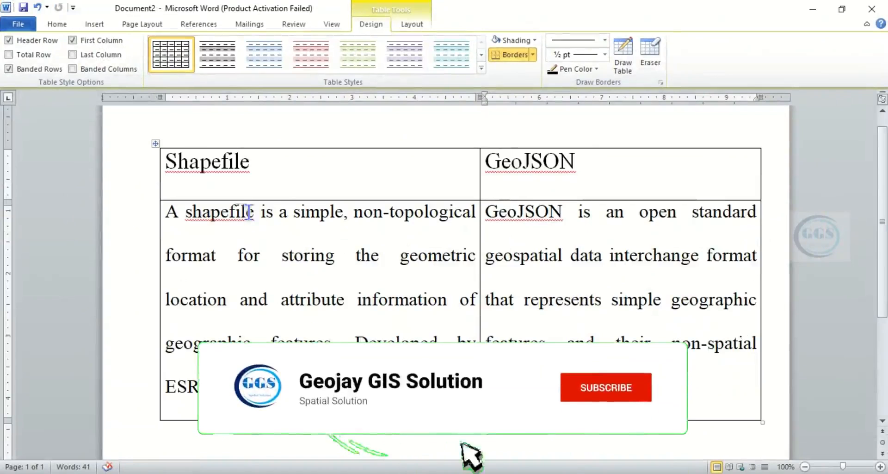
Switch from Word to the Chrome window with the ArcGIS GeoJSON help page.
click(605, 386)
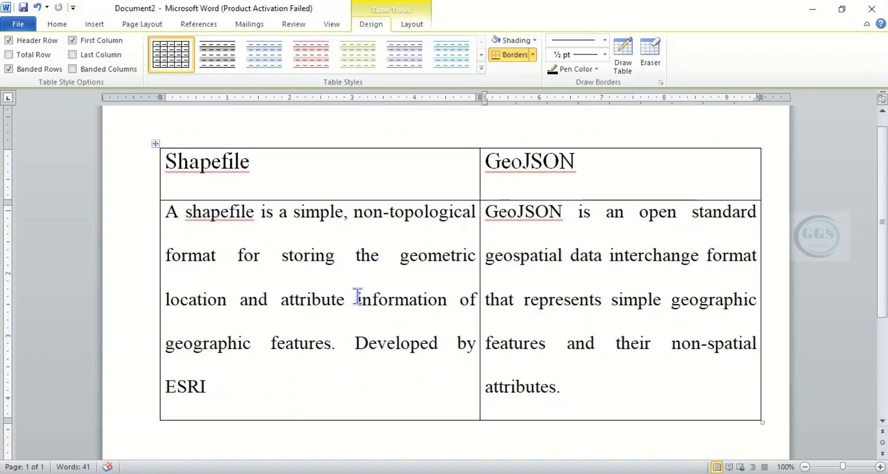
mouse_move(302, 343)
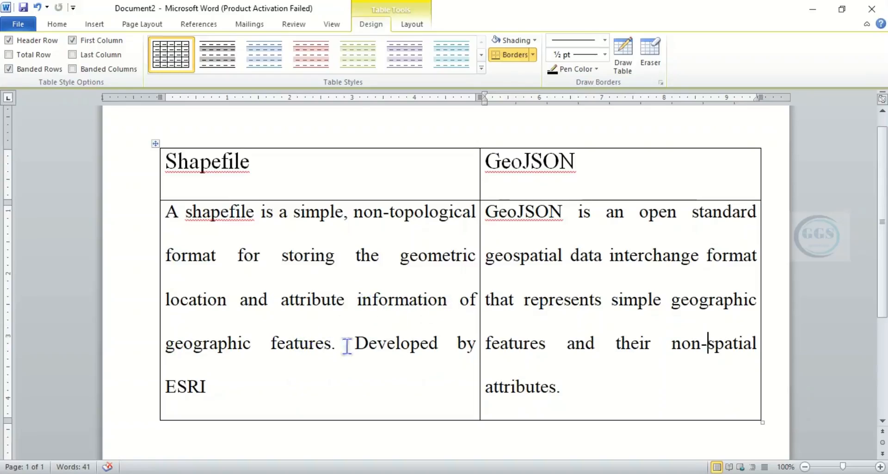
mouse_move(523, 279)
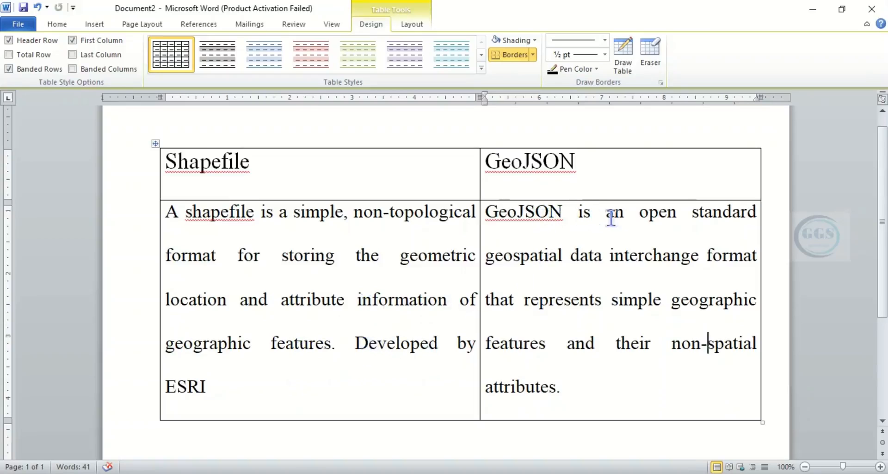
mouse_move(596, 266)
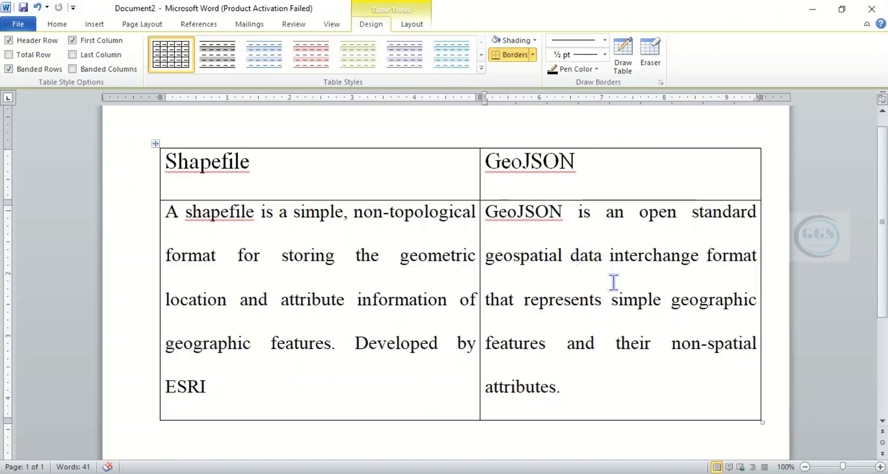
mouse_move(611, 308)
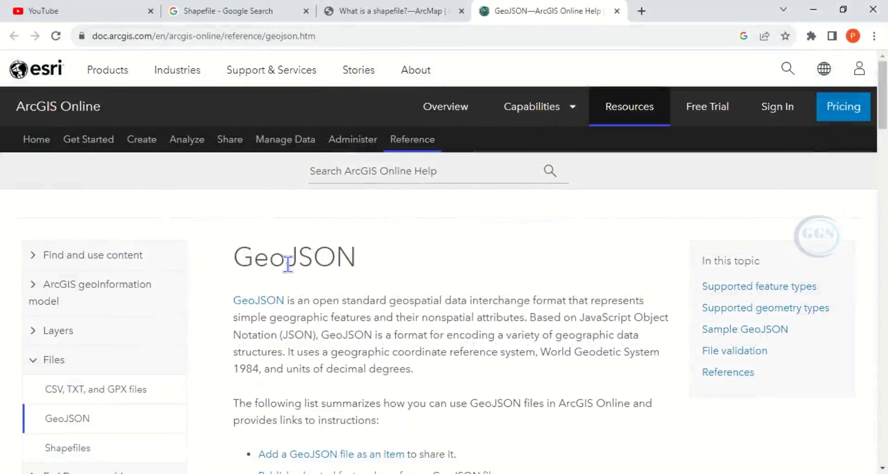
Show the Esri 'What is a shapefile?' page in Chrome.
click(390, 11)
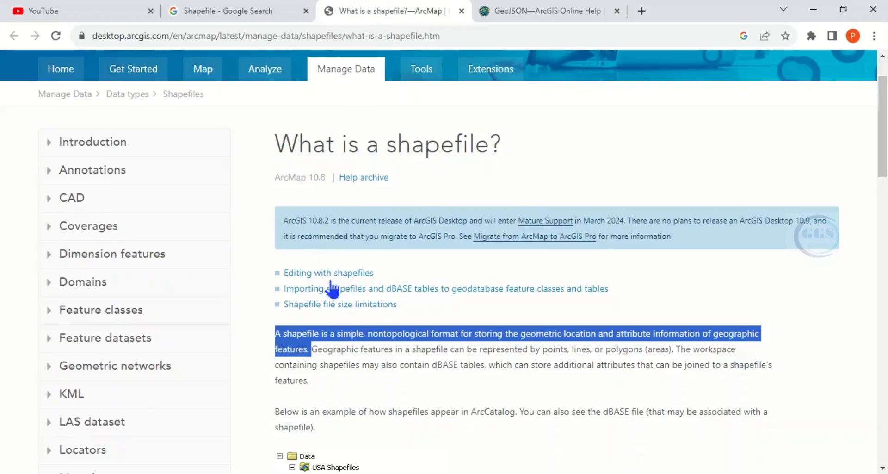
mouse_move(787, 43)
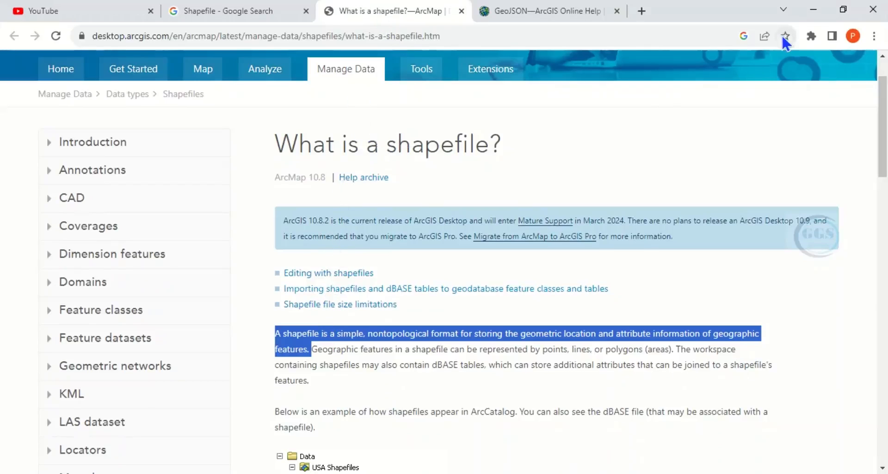
mouse_move(592, 34)
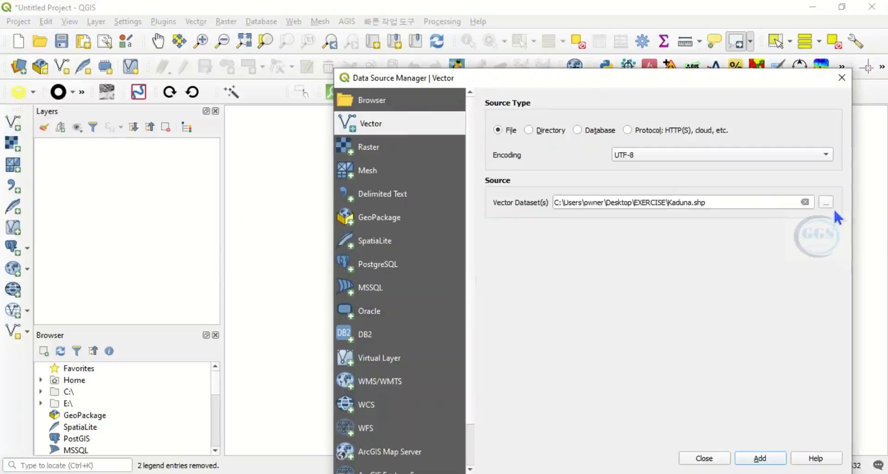
Add the Kaduna shapefile as a vector layer via Data Source Manager and dismiss the Python error.
click(825, 203)
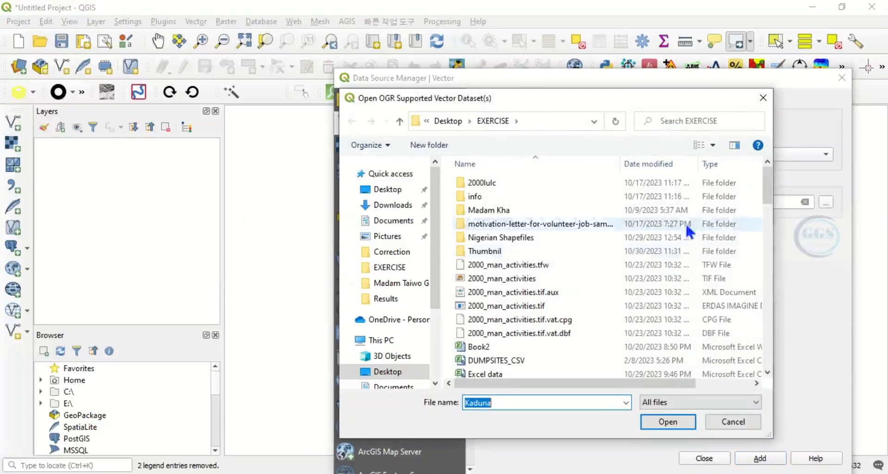
scroll(down, 3)
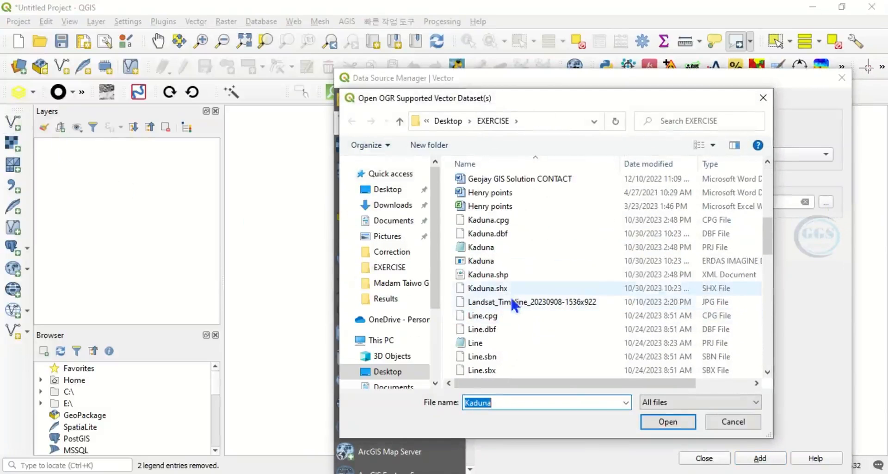
click(481, 260)
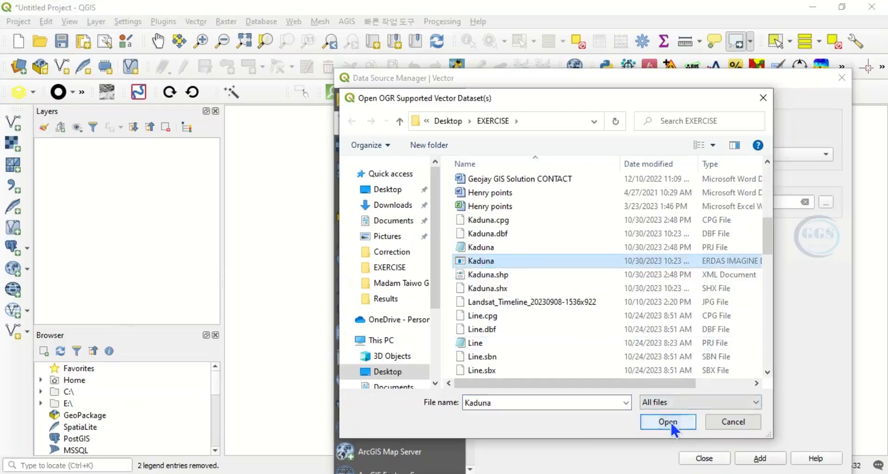
click(667, 421)
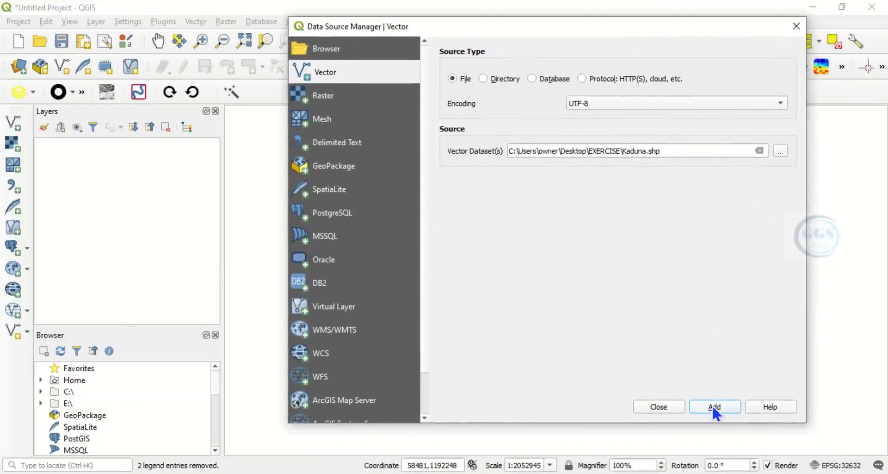
click(715, 407)
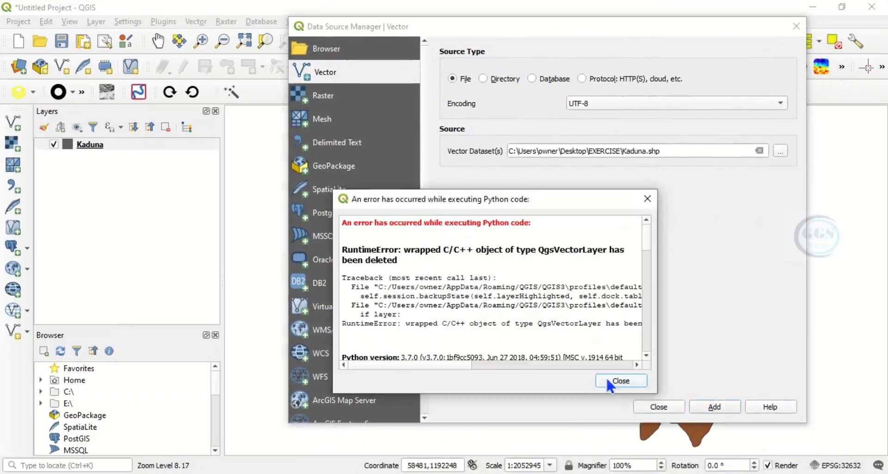
click(621, 380)
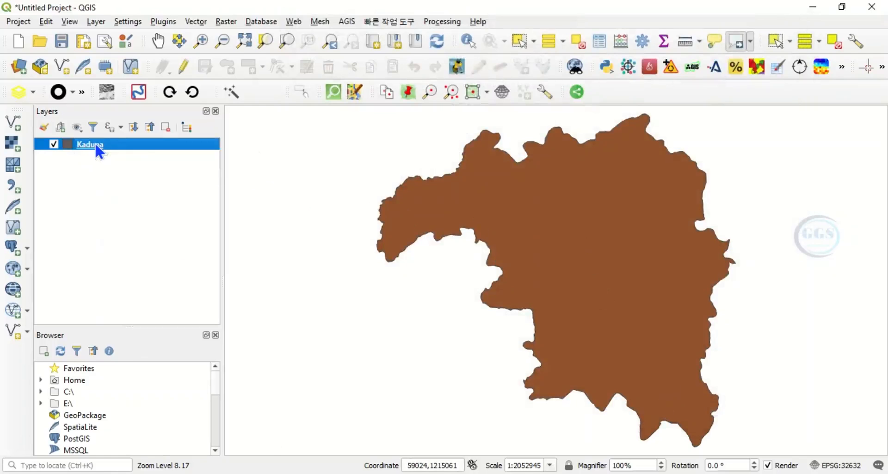
right_click(89, 144)
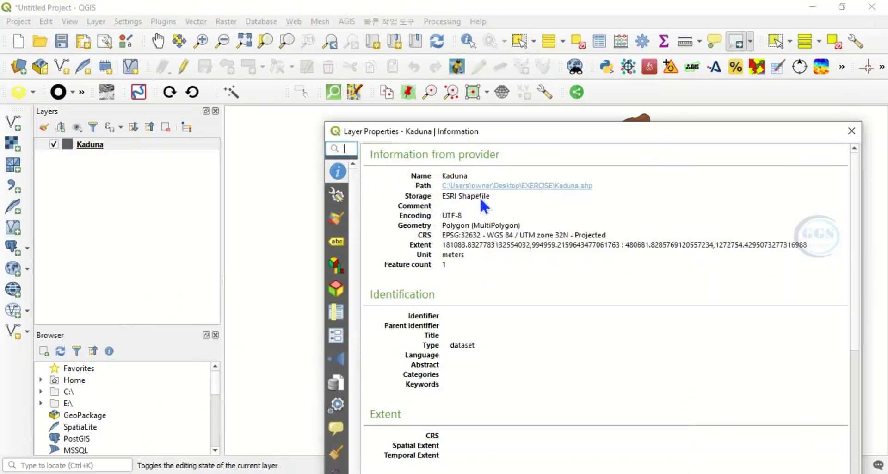
mouse_move(872, 143)
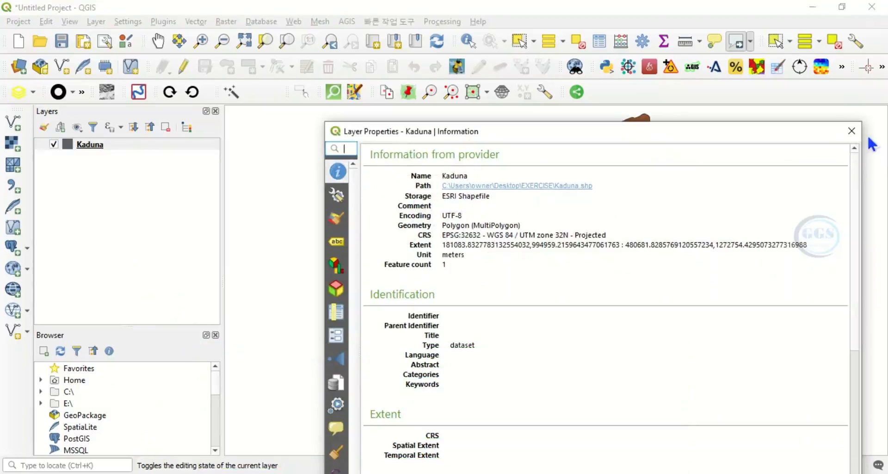
click(851, 131)
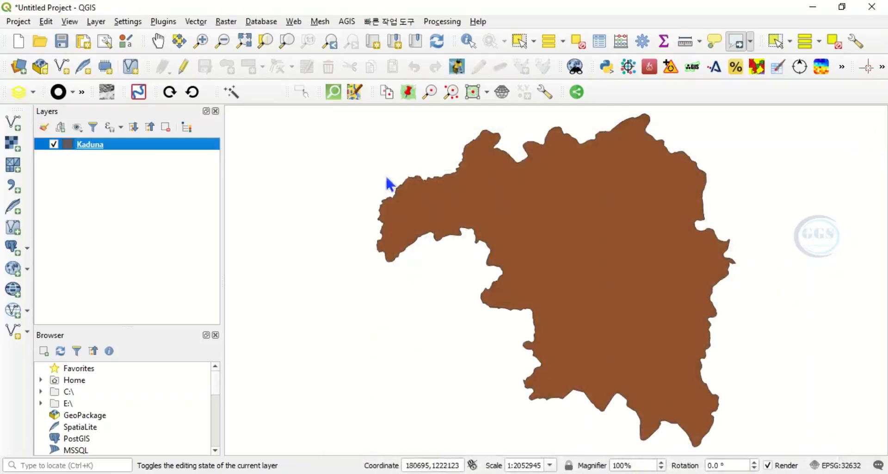
Start exporting the Kaduna layer with GeoJSON kept as the output format.
right_click(90, 144)
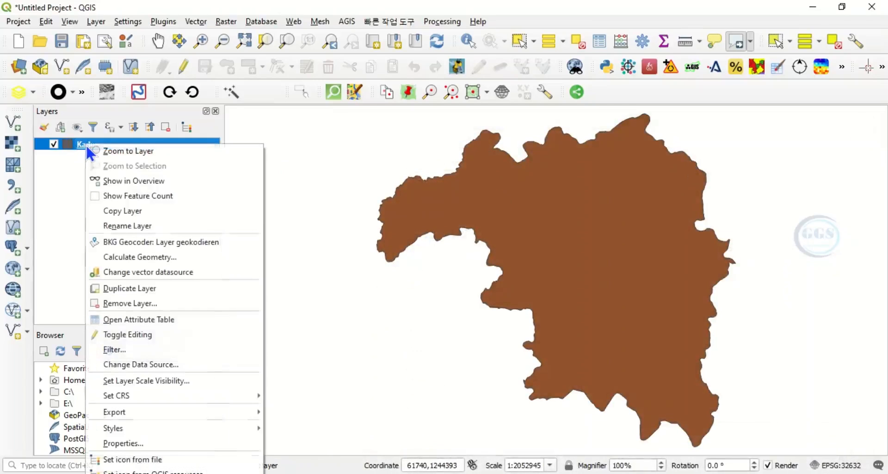
mouse_move(135, 424)
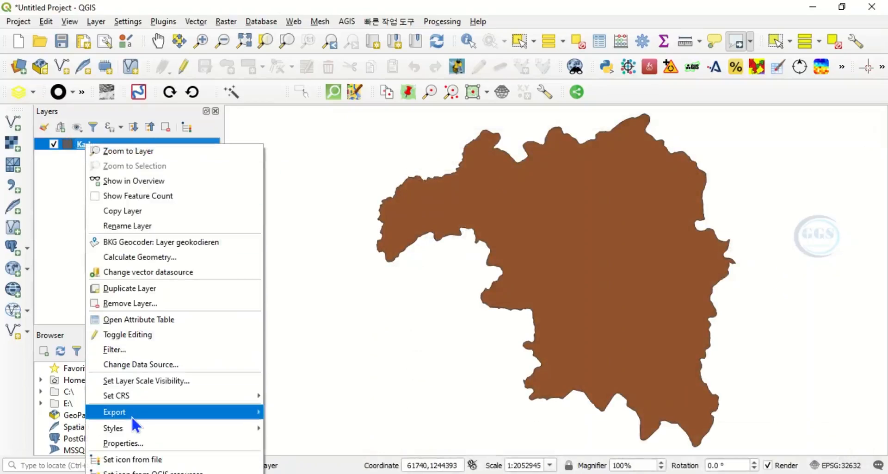
mouse_move(114, 412)
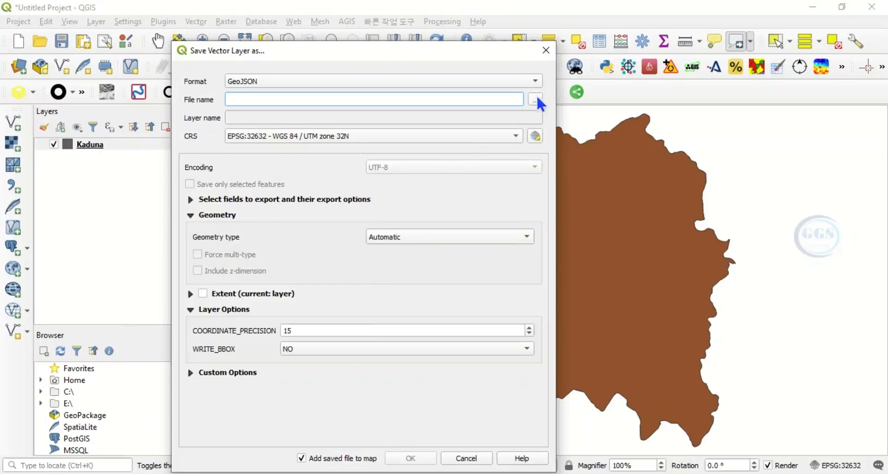
mouse_move(274, 92)
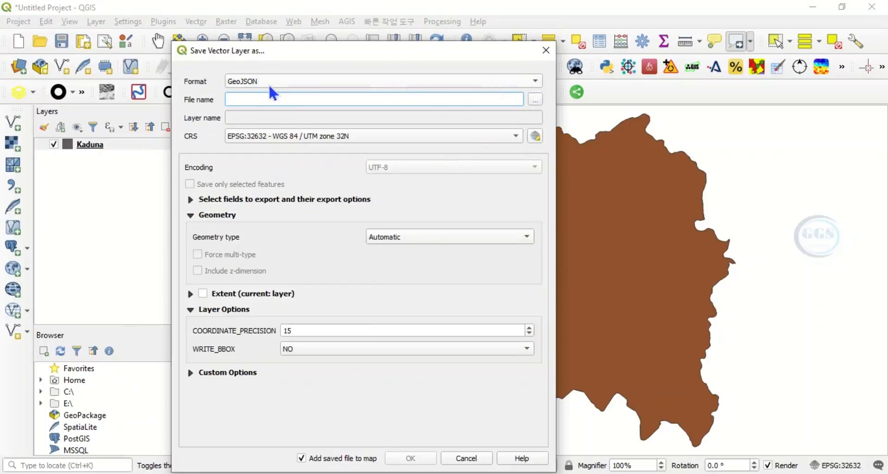
click(379, 82)
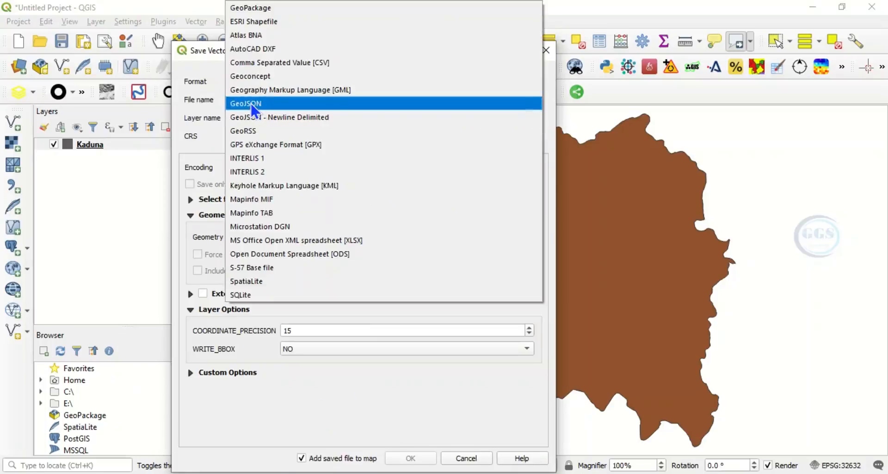
click(245, 102)
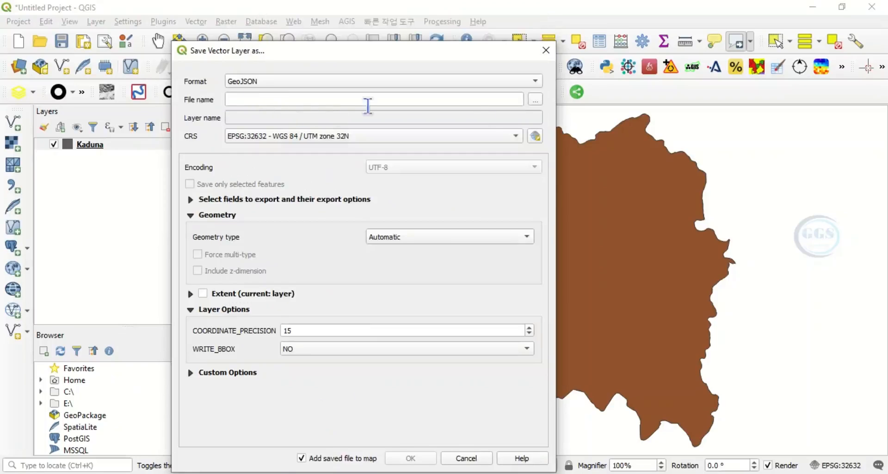
click(534, 99)
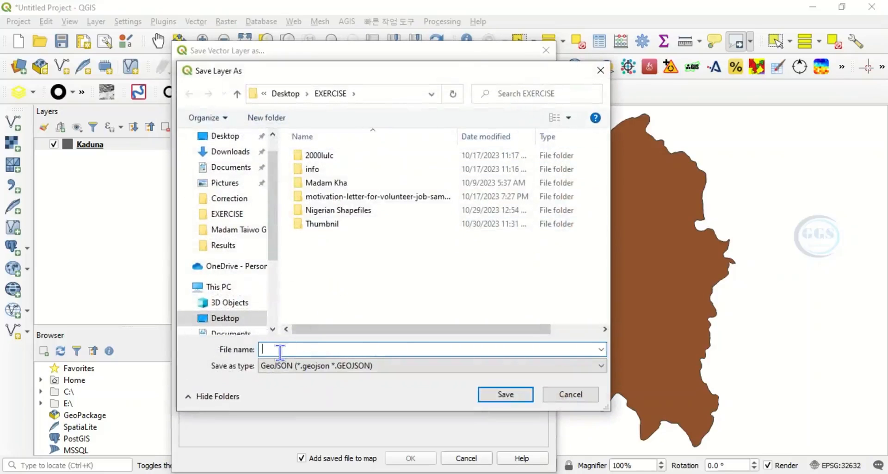
Save it as Kaduna_GeojSON in the EXERCISE folder and add the exported layer to the map.
text(Kaduna_GeojSON)
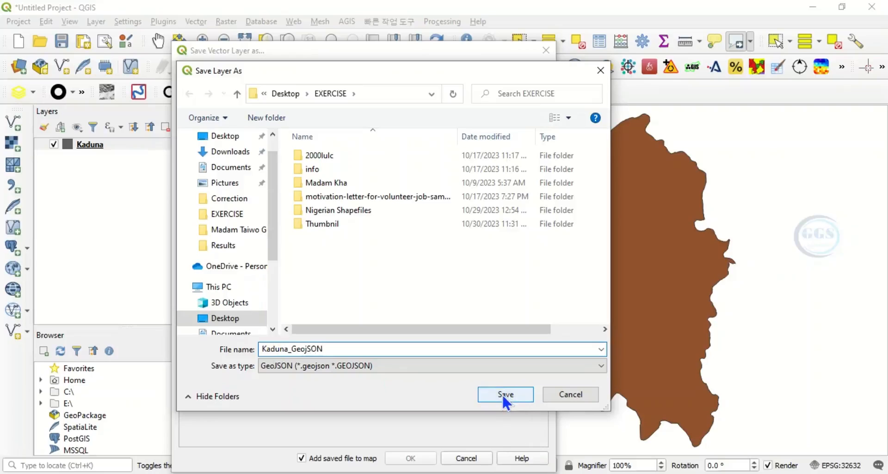
click(505, 394)
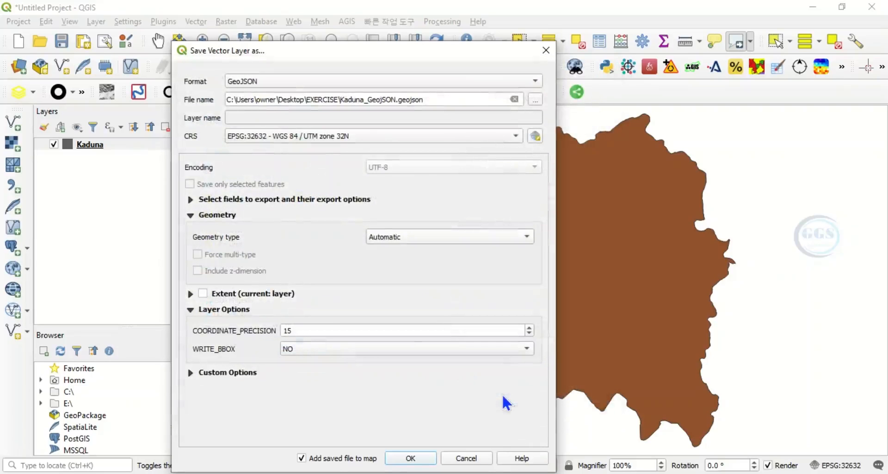
click(410, 458)
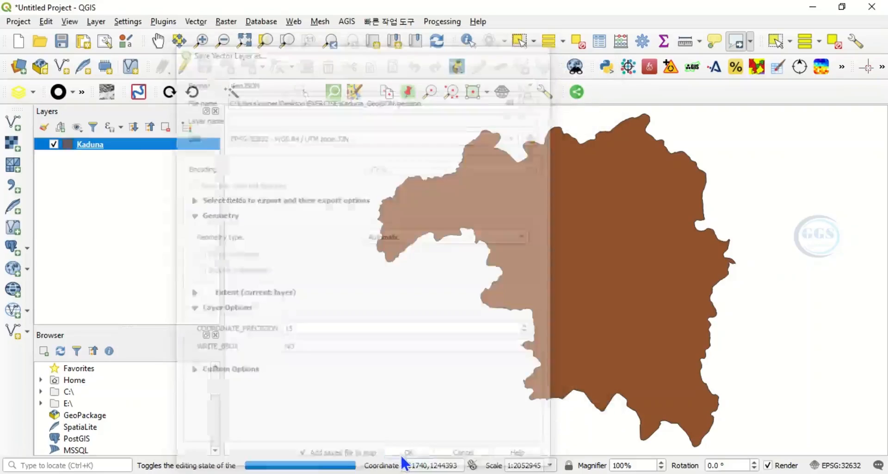
click(407, 452)
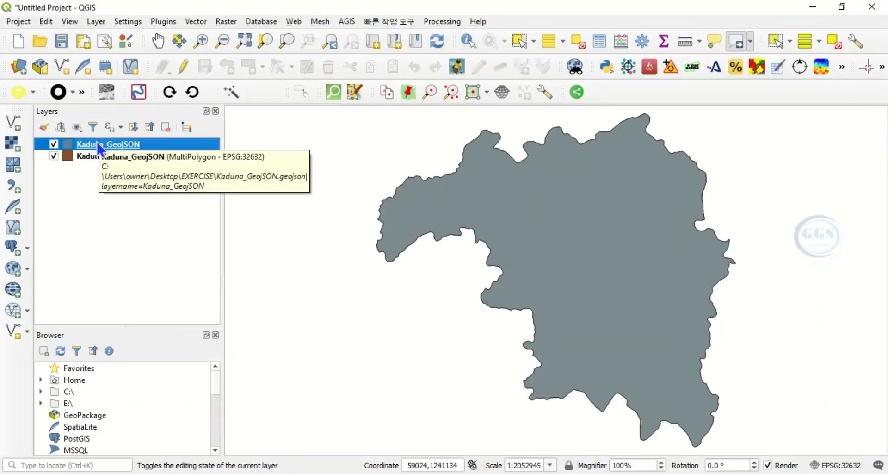
right_click(107, 144)
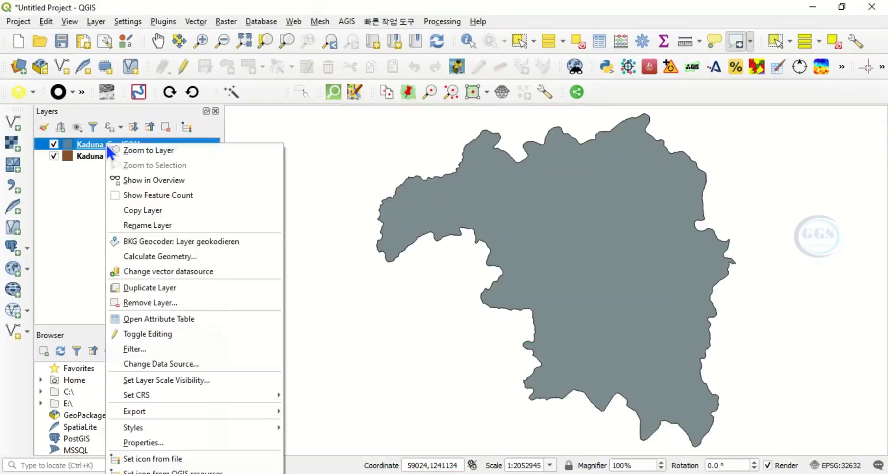
mouse_move(144, 442)
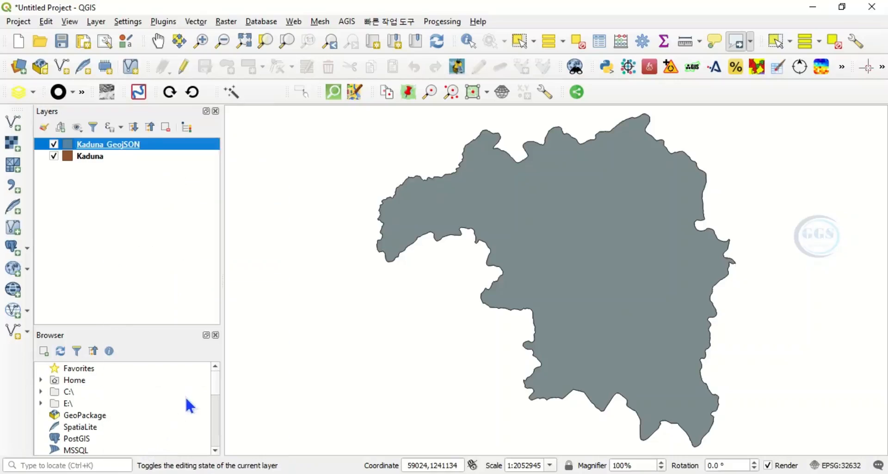
double_click(107, 144)
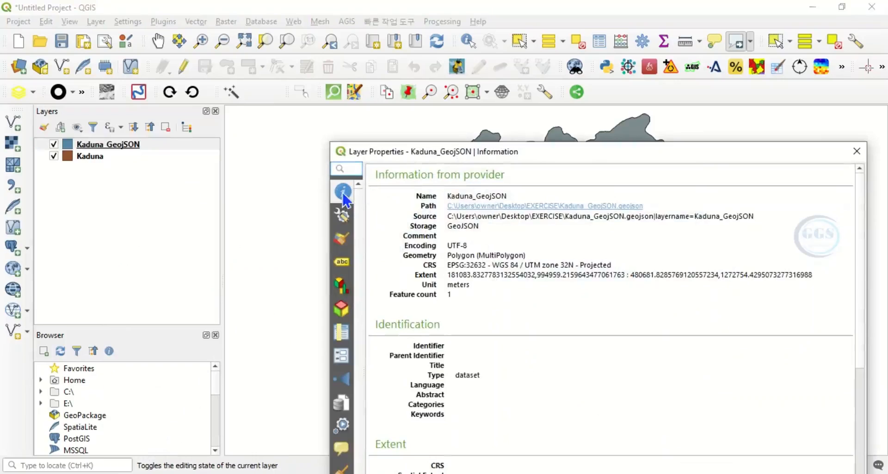
mouse_move(426, 233)
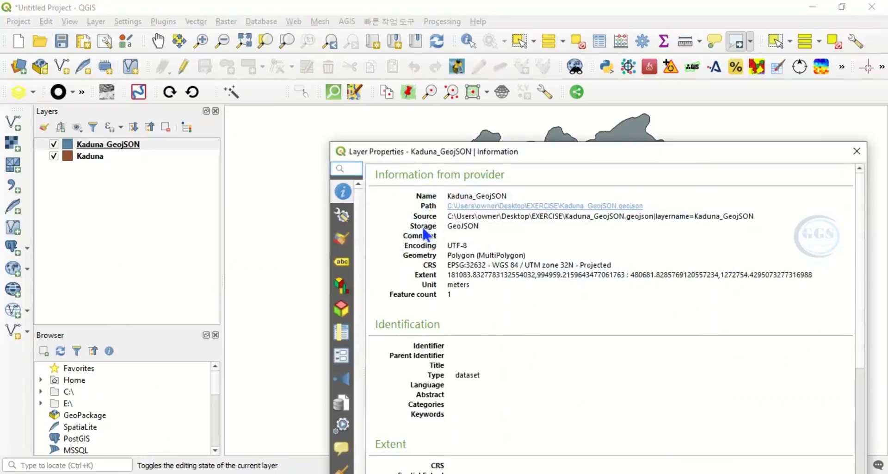
mouse_move(458, 237)
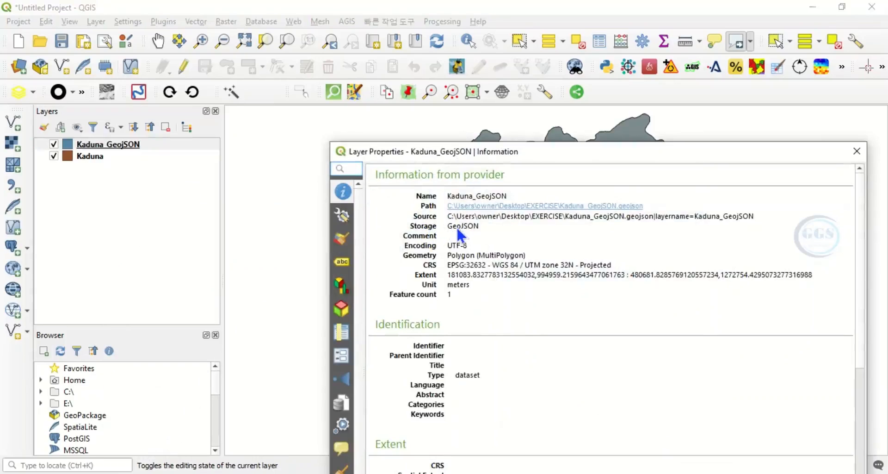
click(345, 170)
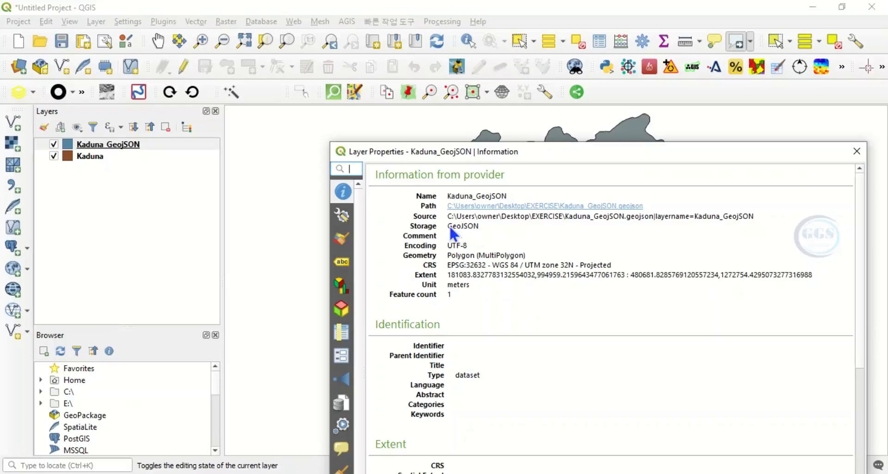
mouse_move(842, 173)
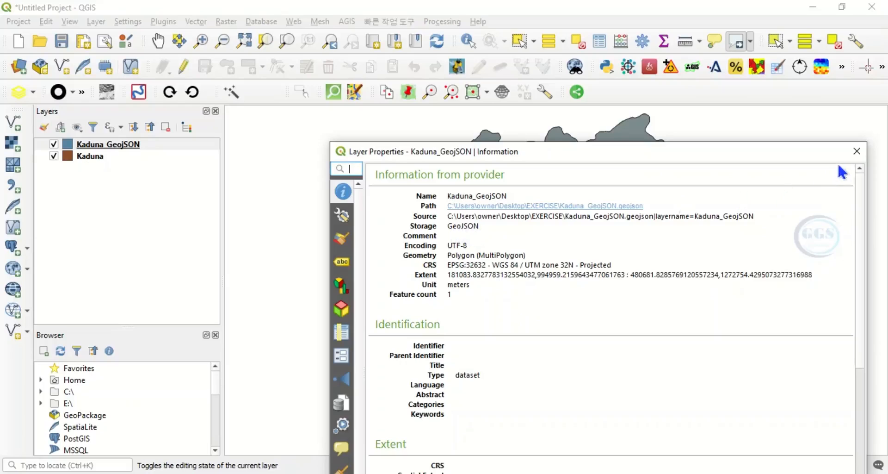
click(856, 152)
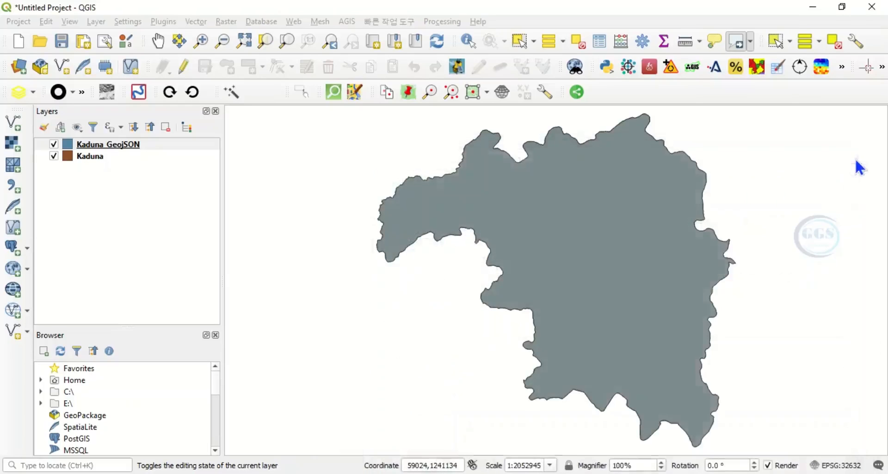
Start Save Features As on Kaduna_GeojSON and choose ESRI Shapefile as the output format.
click(107, 145)
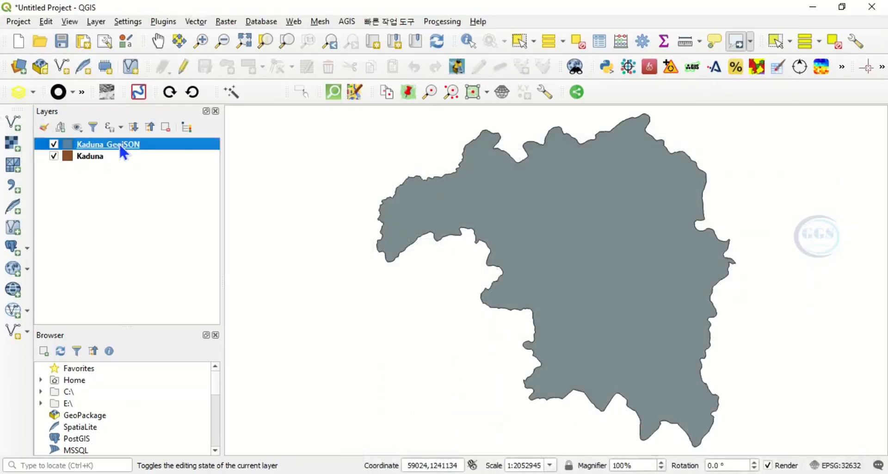
mouse_move(111, 153)
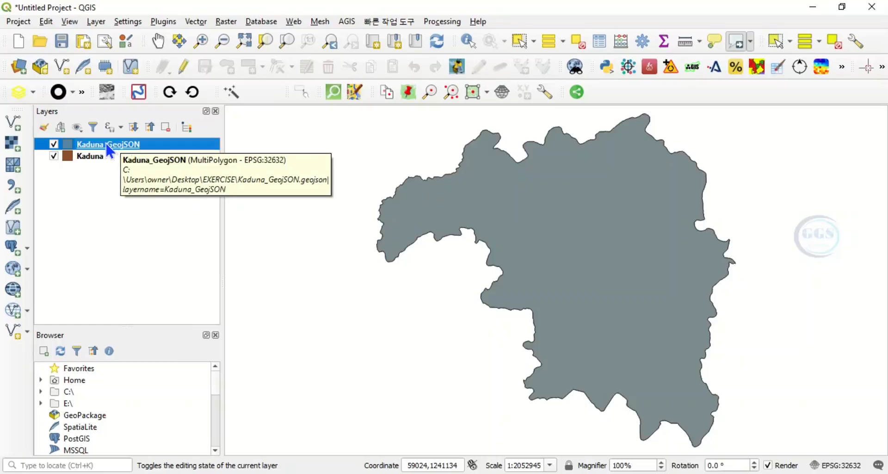
right_click(106, 144)
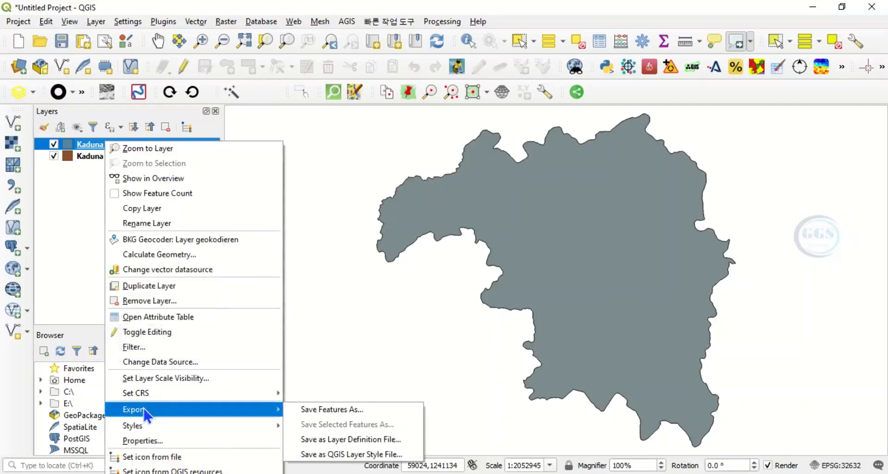
mouse_move(281, 414)
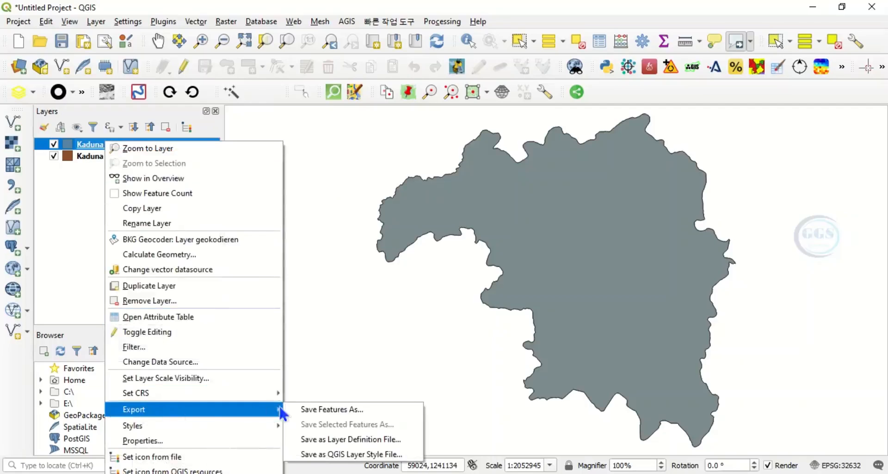
click(332, 409)
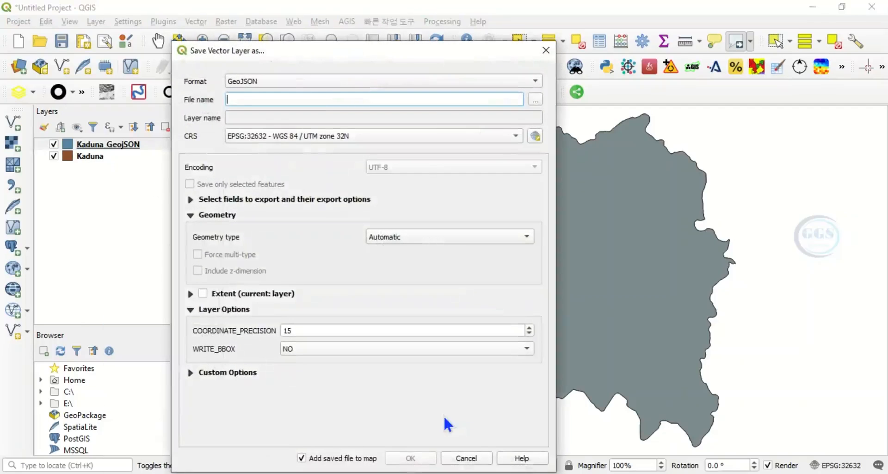
mouse_move(395, 88)
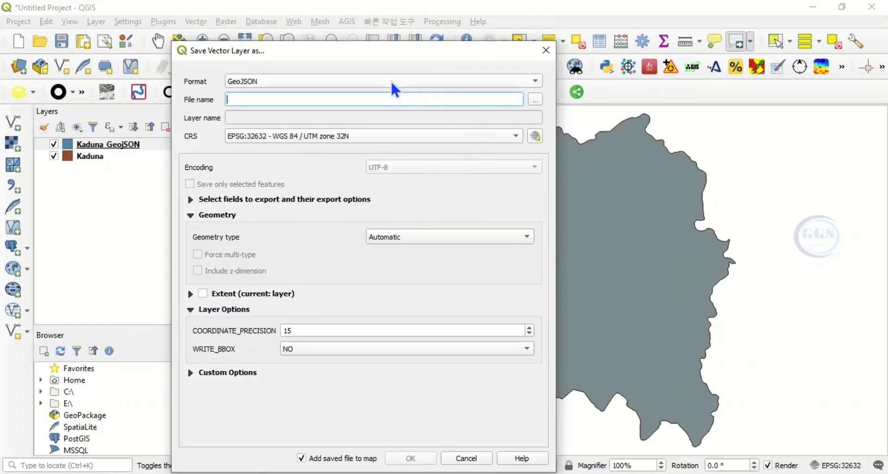
click(531, 80)
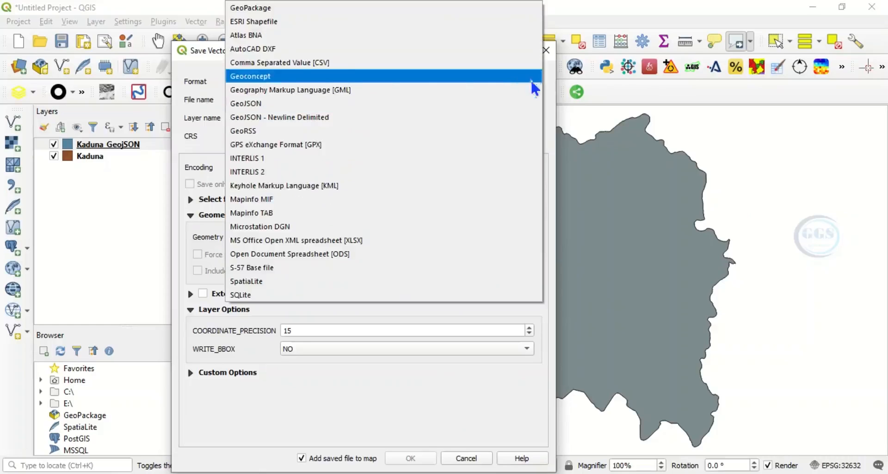
mouse_move(255, 21)
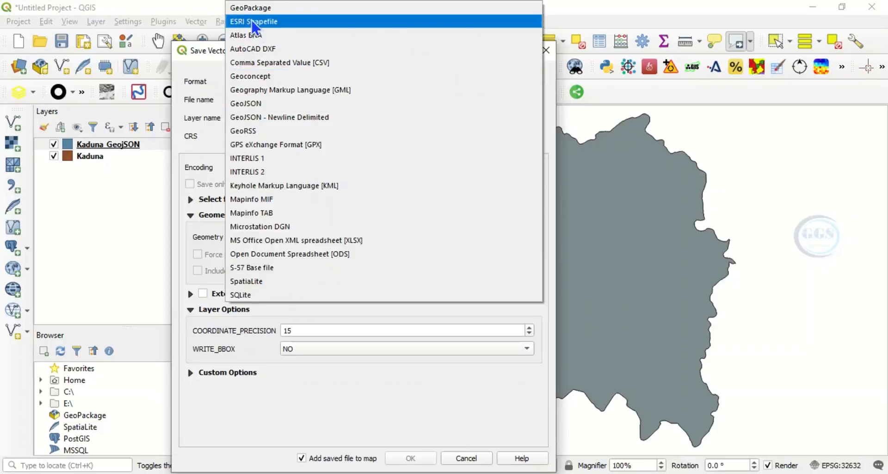
click(253, 22)
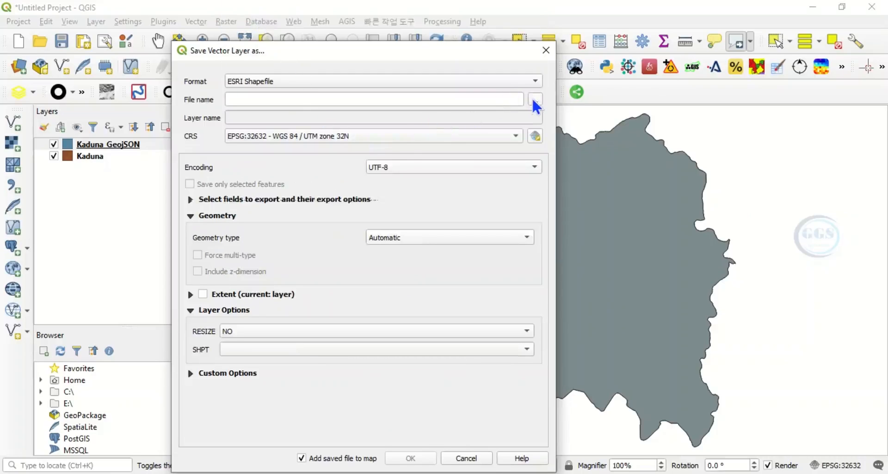
Save the export as Kaduna_shapefile in the EXERCISE folder and add it to the map.
click(533, 99)
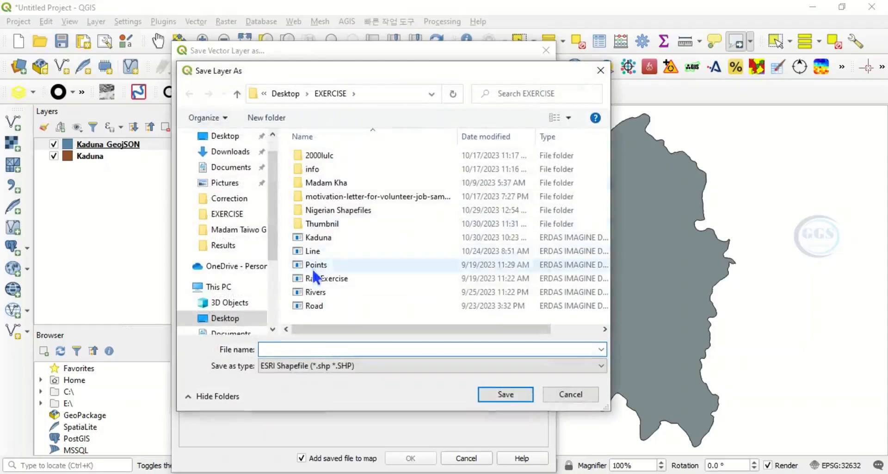
click(318, 237)
text(Kaduna_shape)
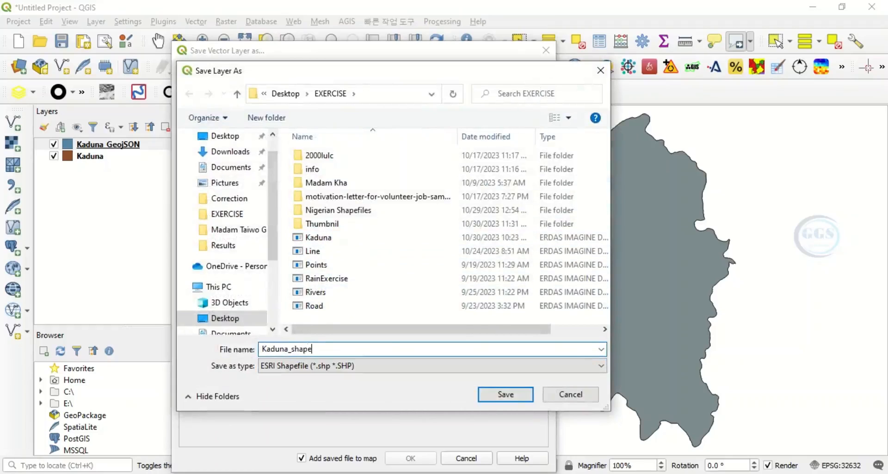
text(file)
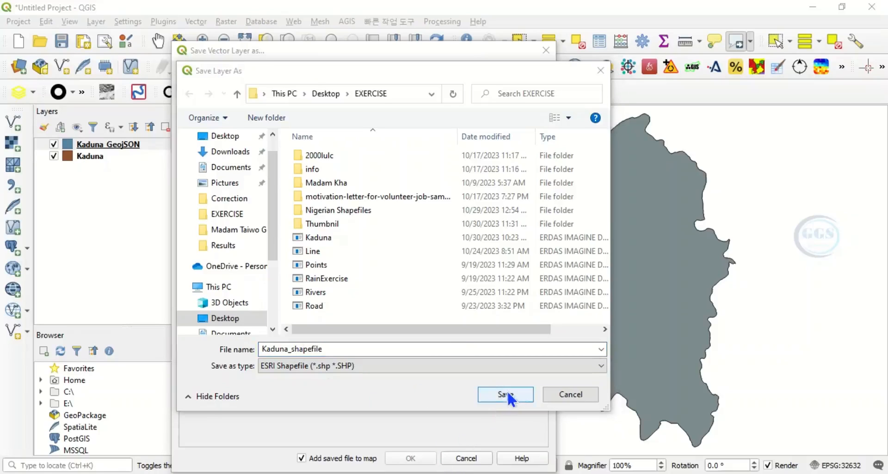
click(505, 394)
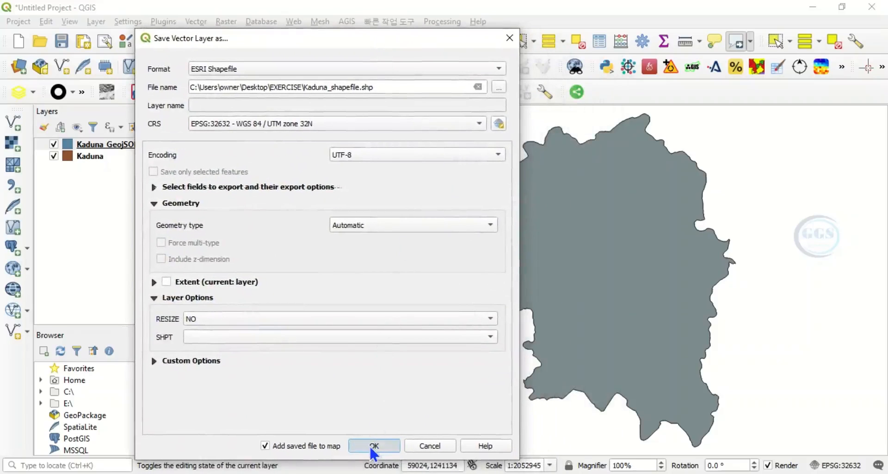
click(374, 445)
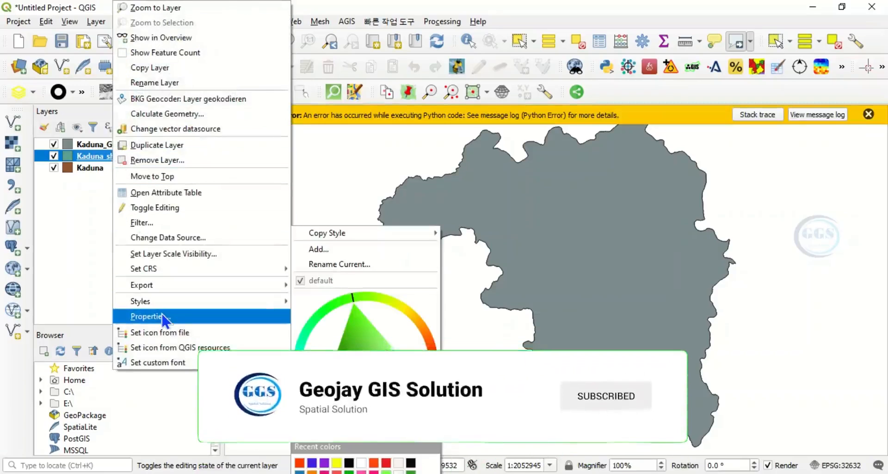
Bring up the properties of the new Kaduna_shapefile layer.
click(149, 316)
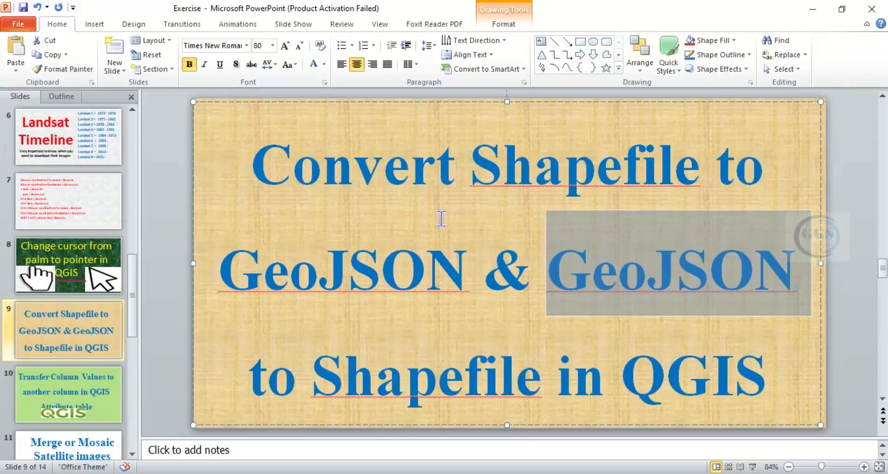
mouse_move(503, 341)
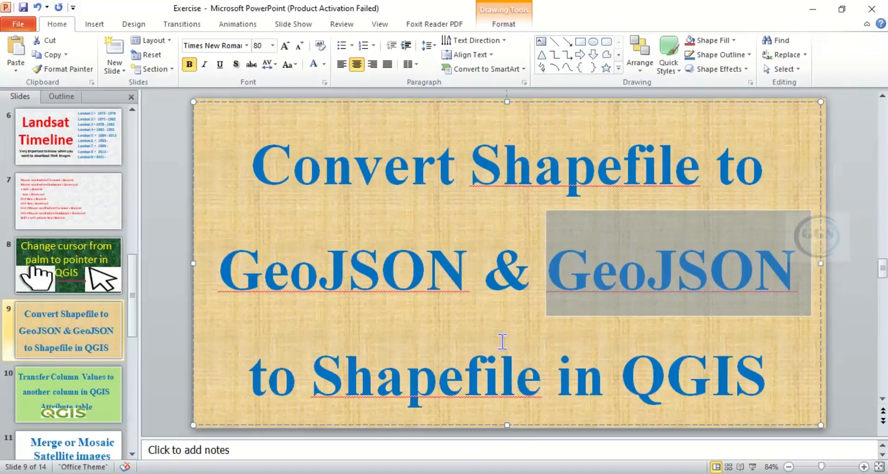